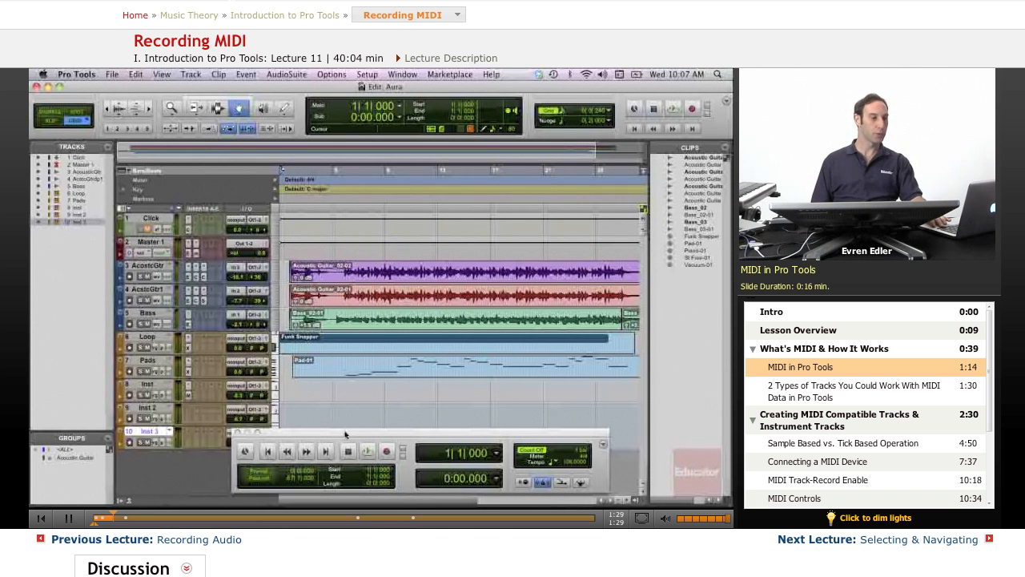
Bring up the New Tracks dialog from the Track menu, defaulting to one mono audio track in samples
{"action": "left_click", "coordinate": [854, 390]}
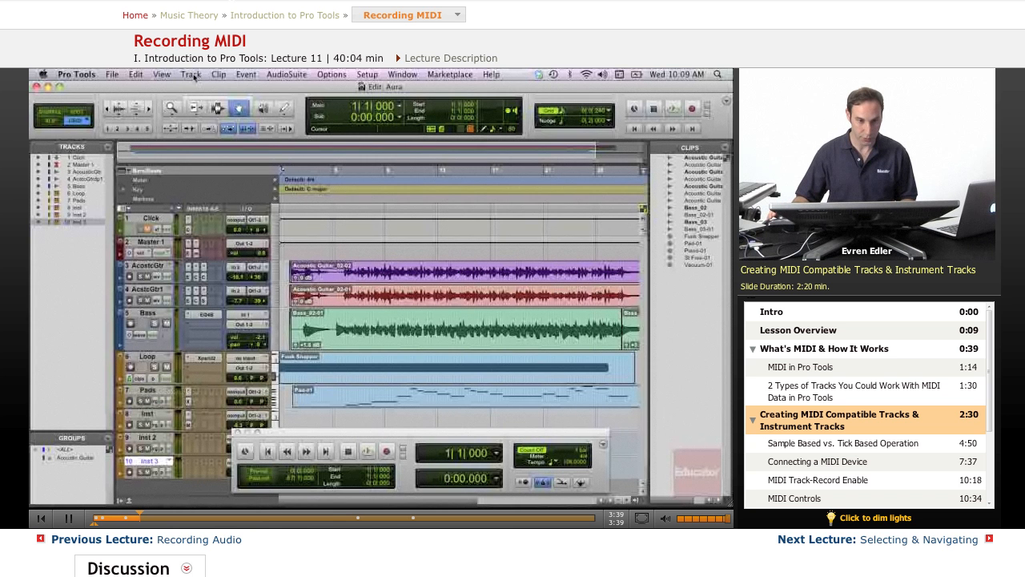
{"action": "left_click", "coordinate": [190, 73]}
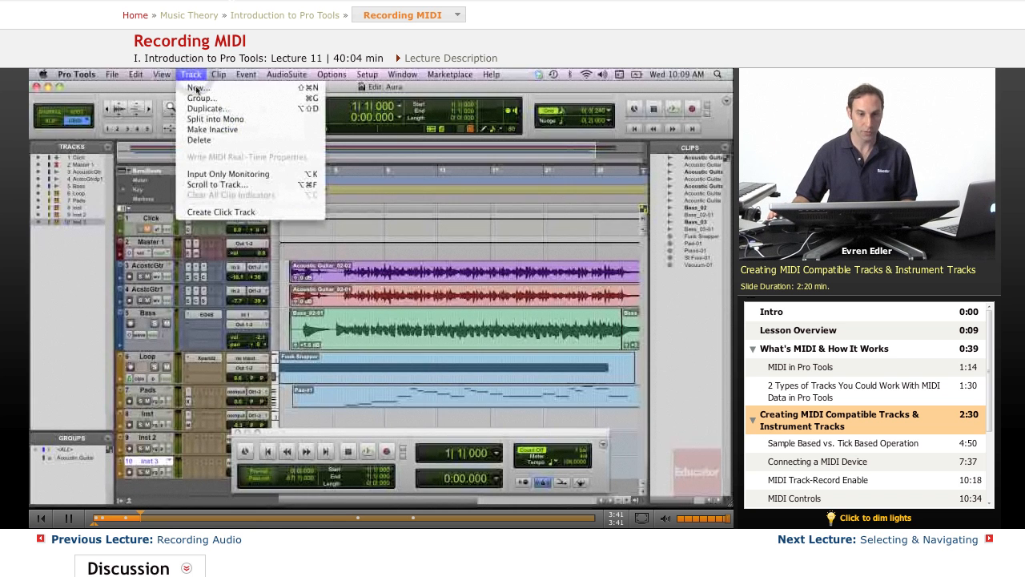
{"action": "left_click", "coordinate": [199, 86]}
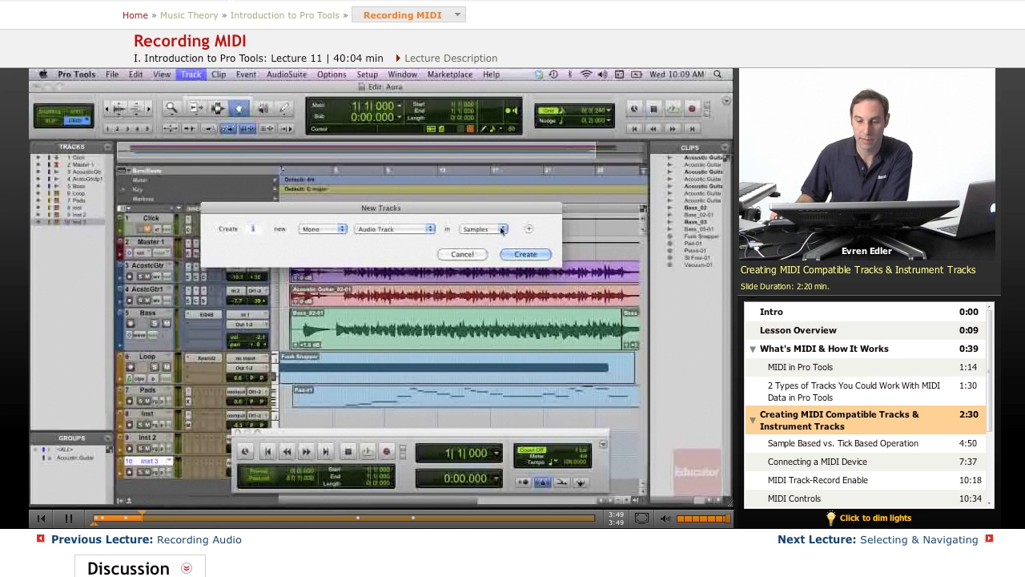
{"action": "mouse_move", "coordinate": [509, 218]}
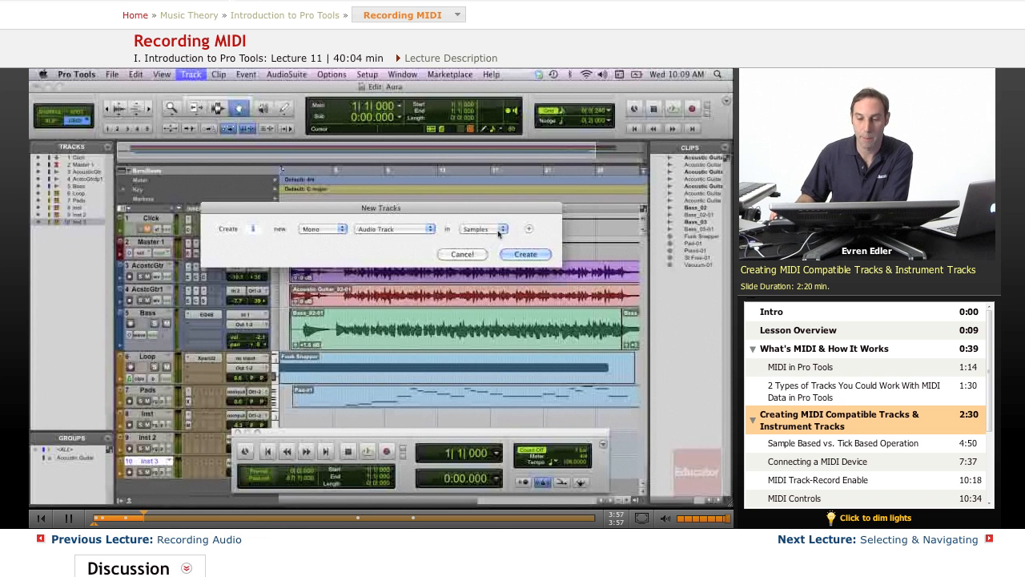
Change the new track to a stereo Instrument Track
{"action": "left_click", "coordinate": [503, 227]}
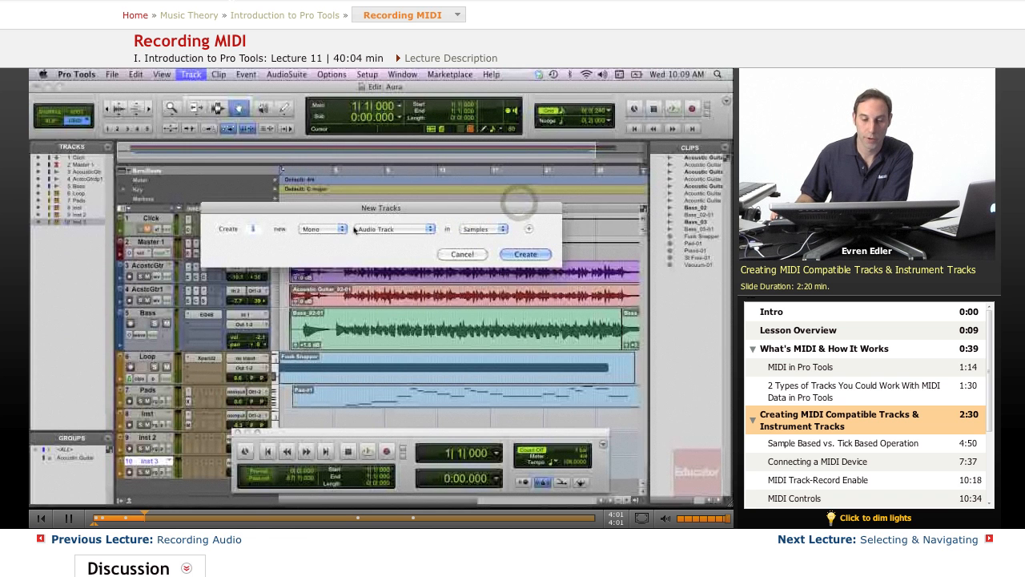
{"action": "left_click", "coordinate": [323, 227]}
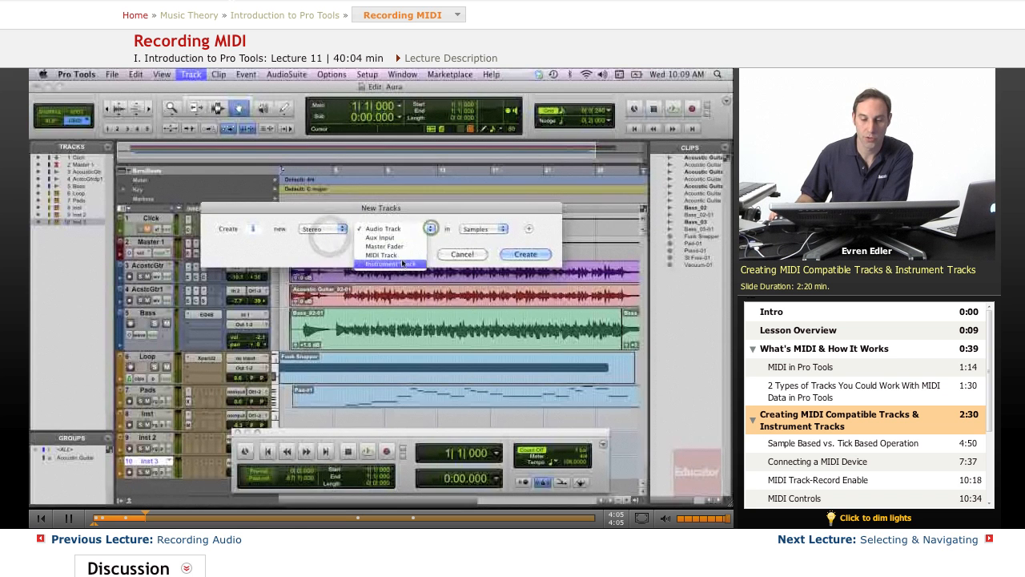
{"action": "left_click", "coordinate": [381, 264]}
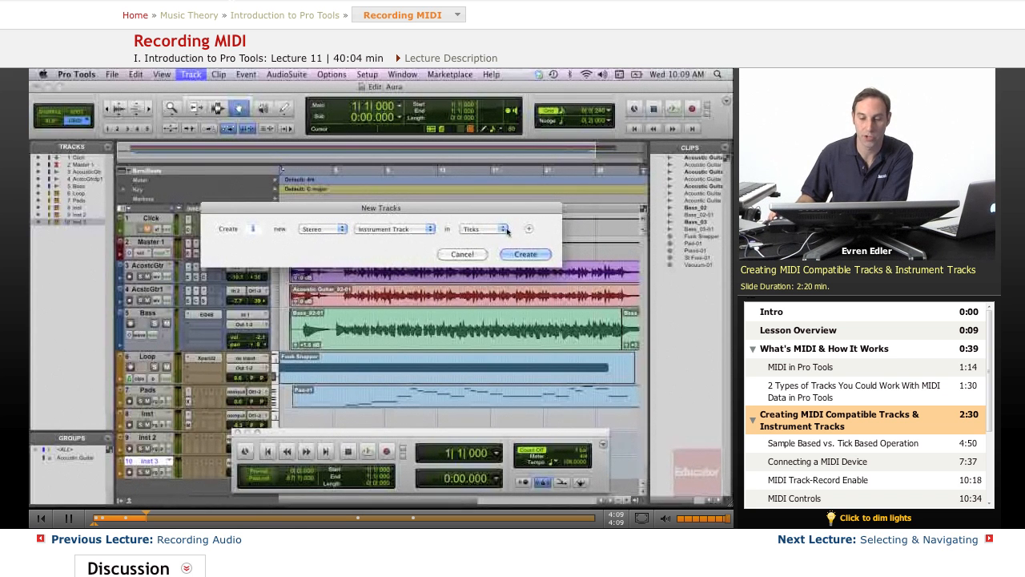
Keep the timebase on Ticks, then cancel without adding the track
{"action": "left_click", "coordinate": [480, 228]}
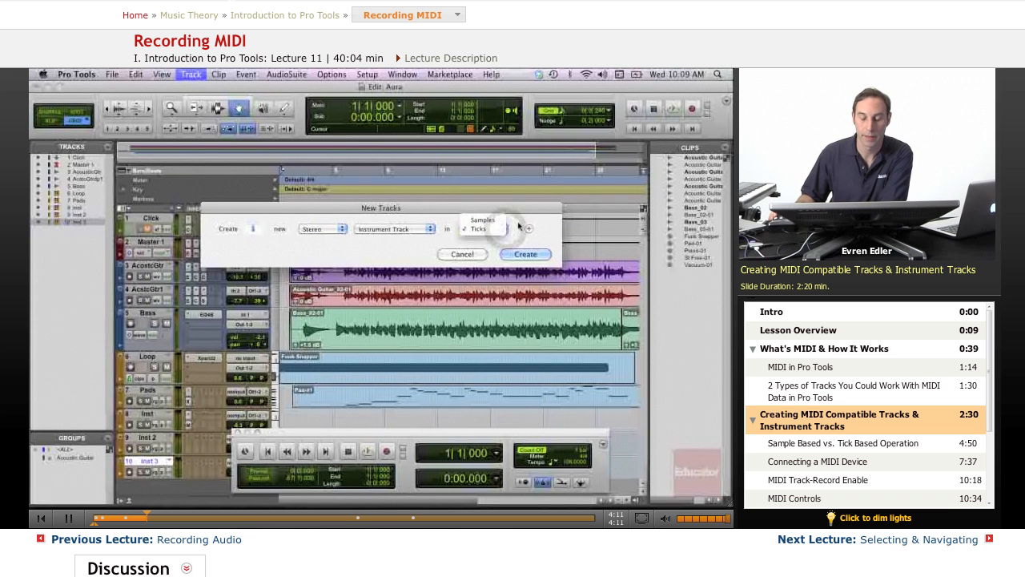
{"action": "left_click", "coordinate": [481, 229]}
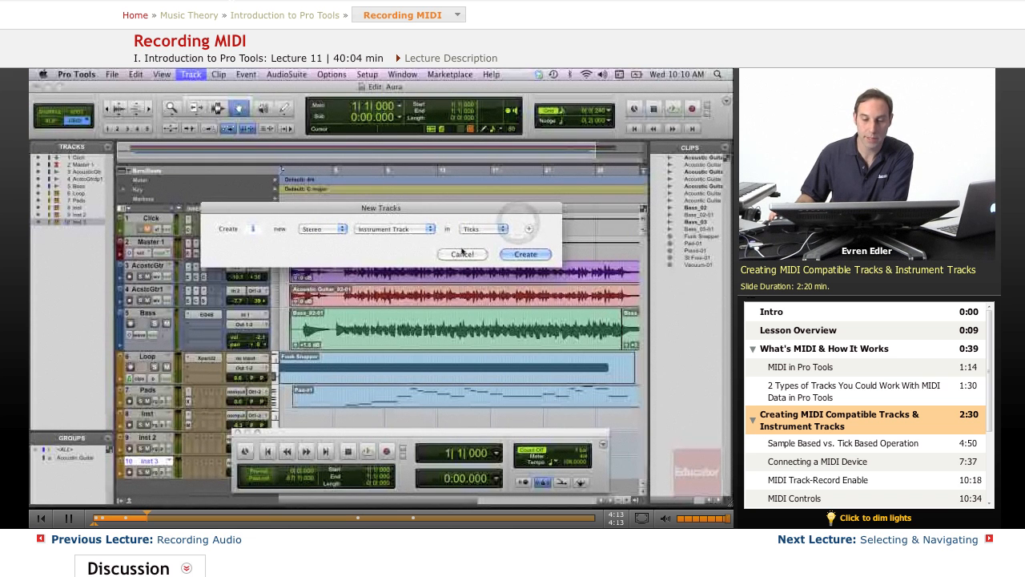
{"action": "left_click", "coordinate": [526, 253]}
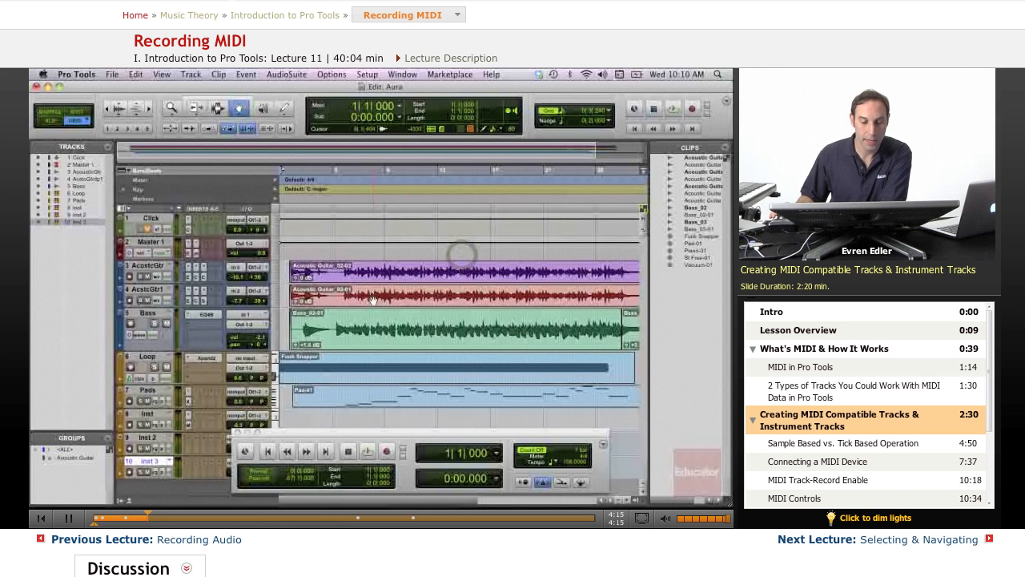